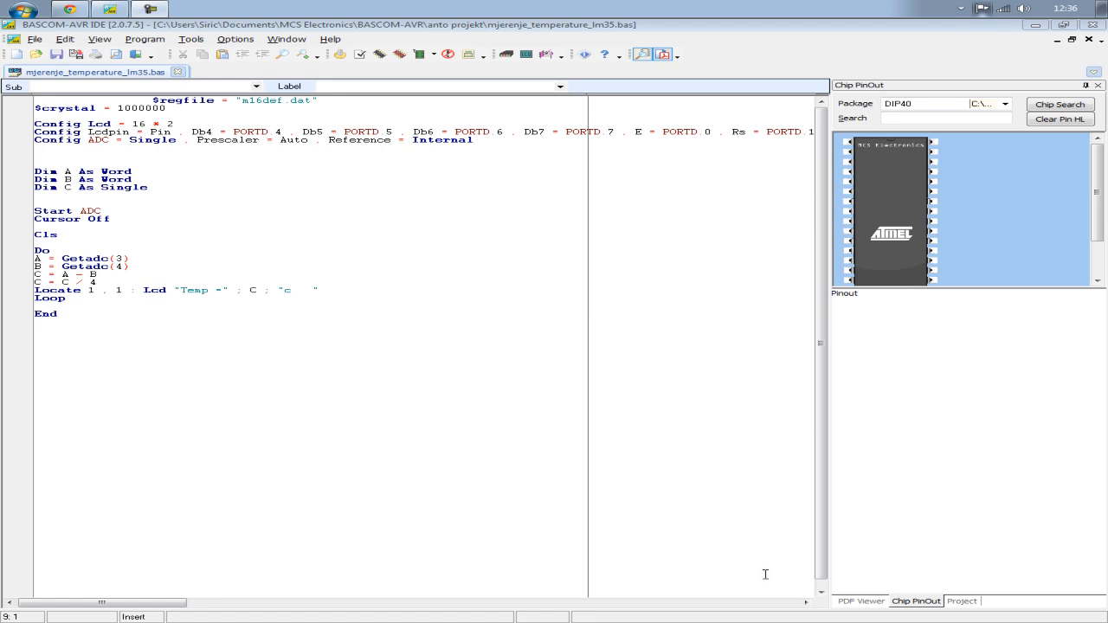
pyautogui.moveTo(267, 319)
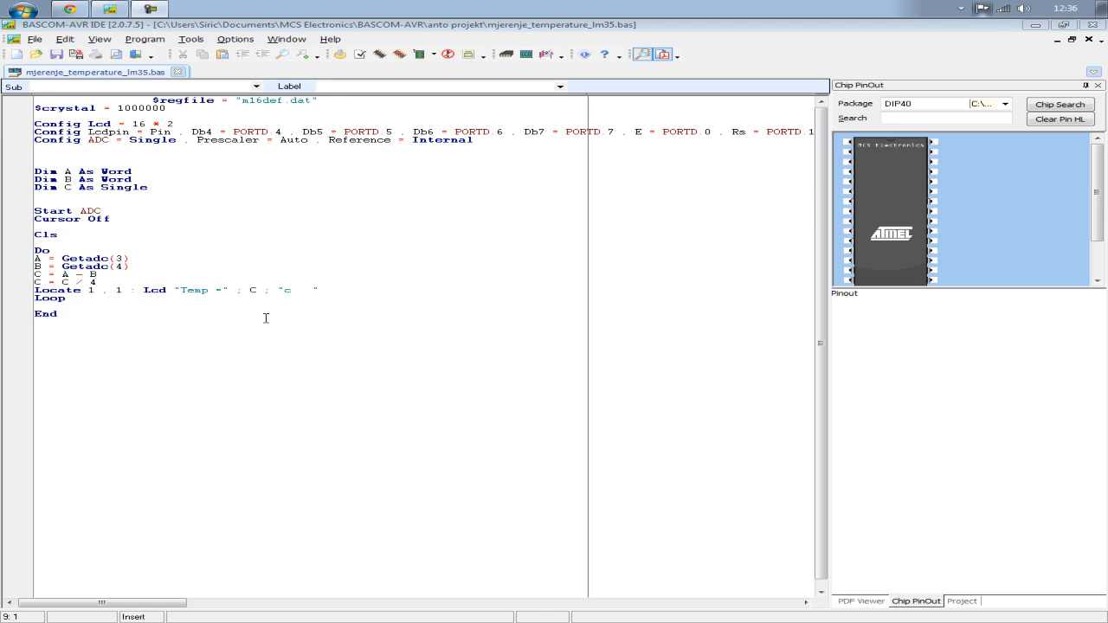
pyautogui.moveTo(289, 152)
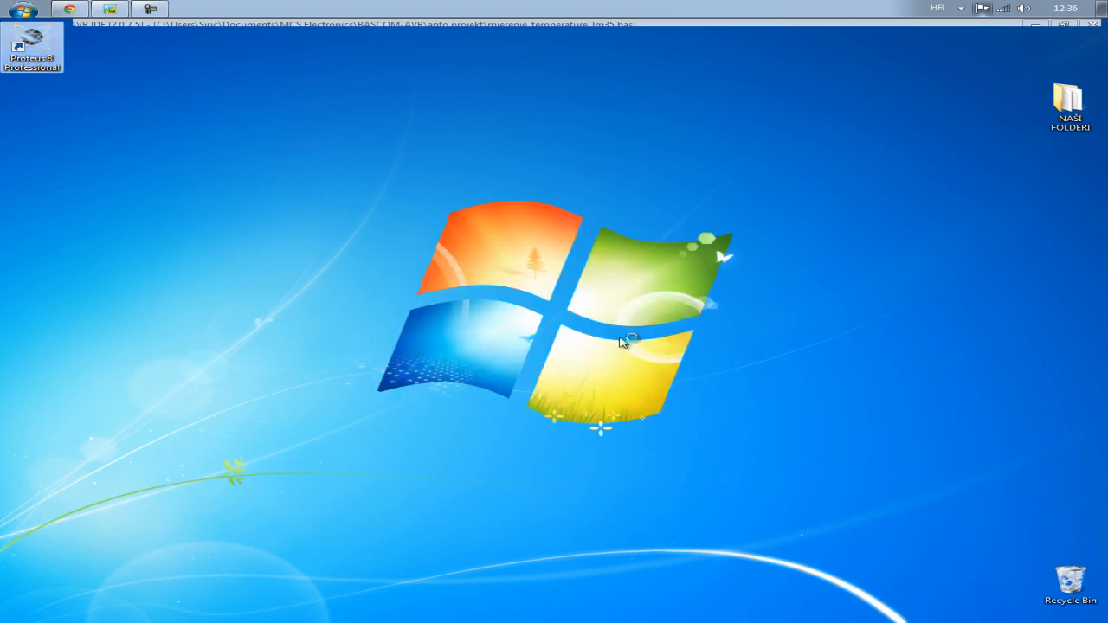
# - Launch Proteus and open the recent mjerenje_temp.pdsprj thermometer project
pyautogui.doubleClick(31, 49)
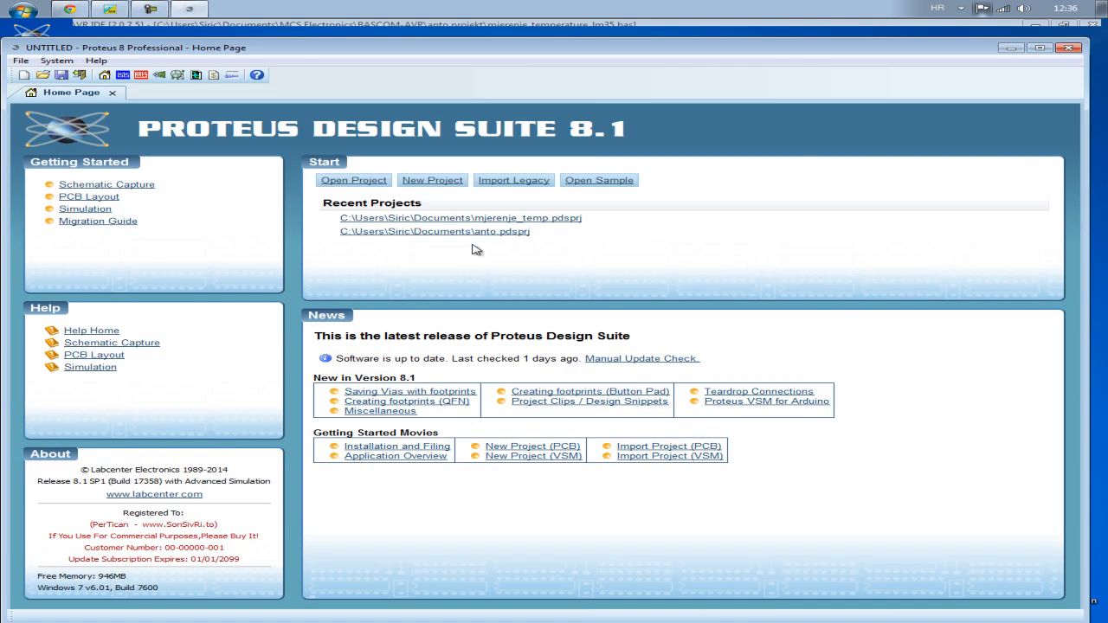
pyautogui.click(461, 218)
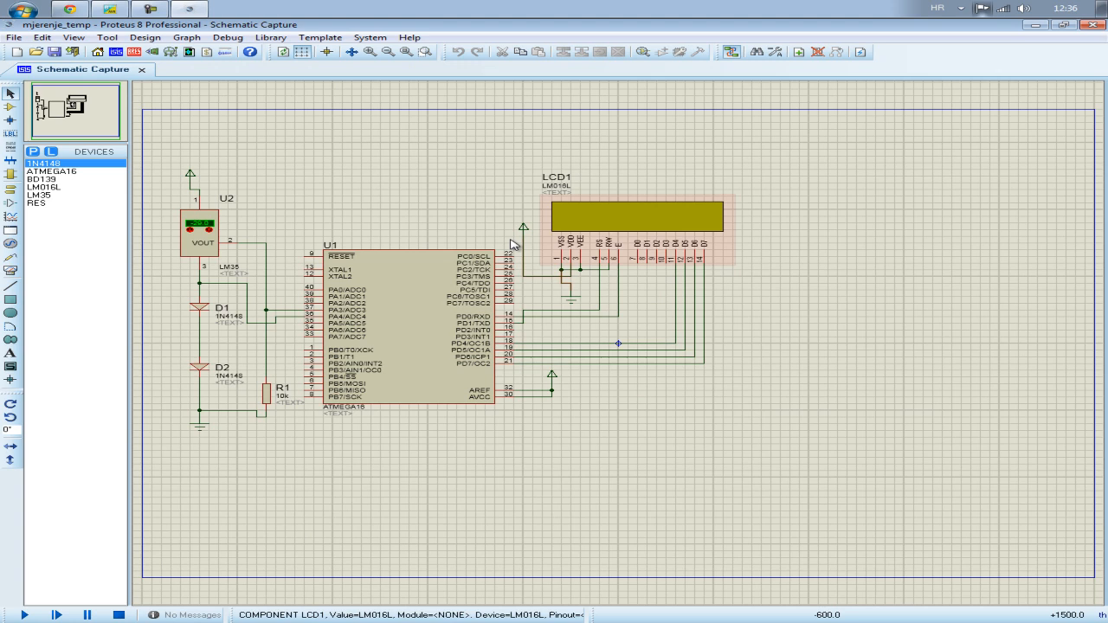
pyautogui.click(204, 228)
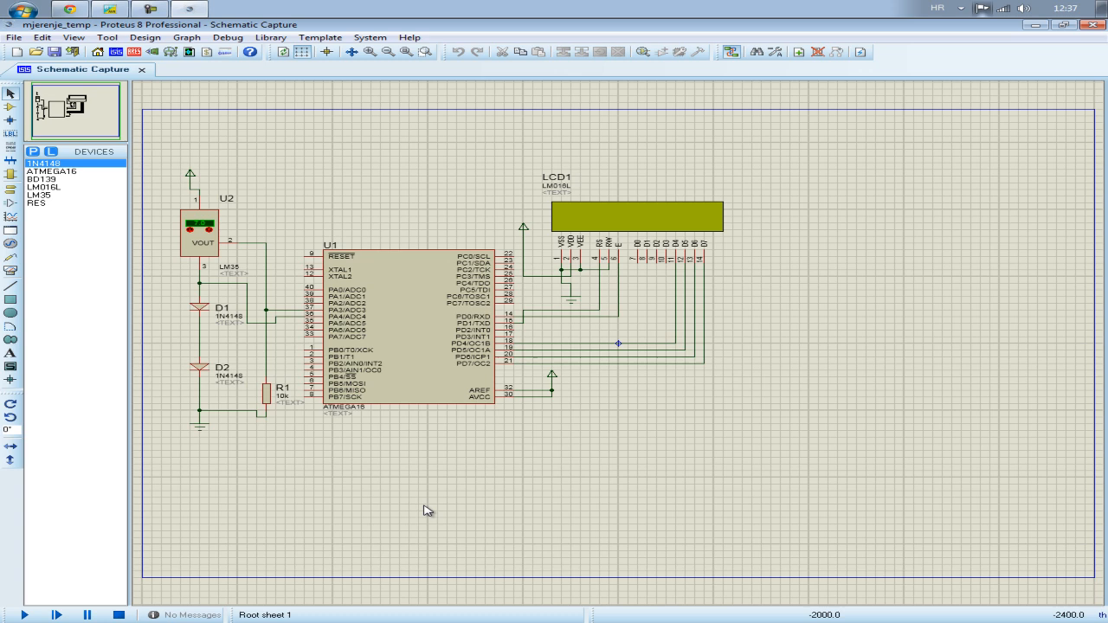
pyautogui.moveTo(381, 358)
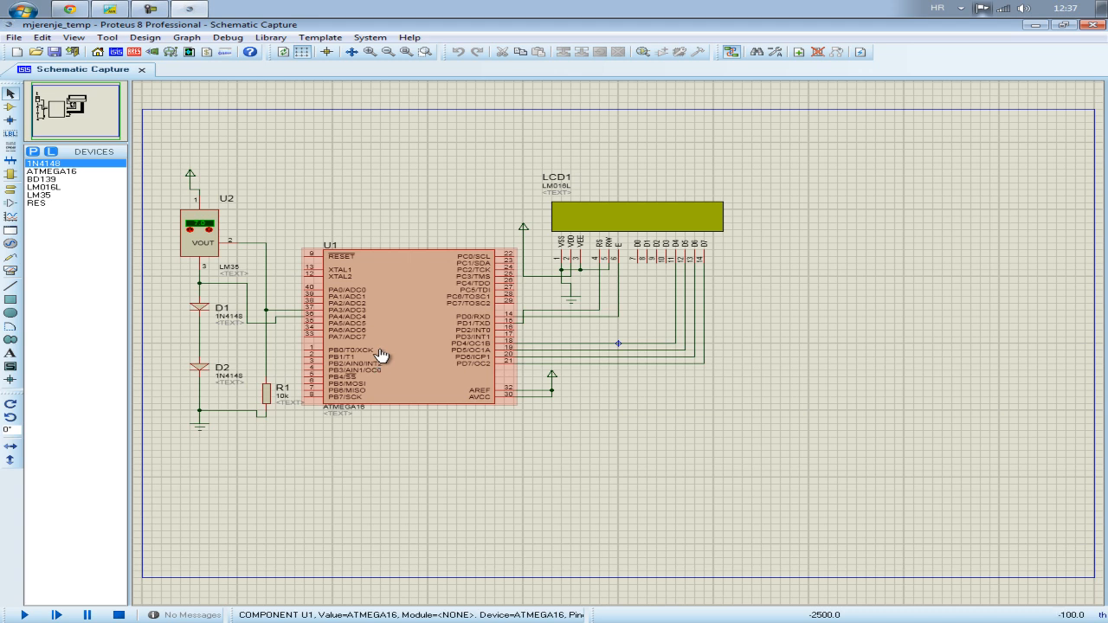
# - Set mjerenje_temperature_lm35.hex as the ATmega16 U1 program file
pyautogui.doubleClick(381, 356)
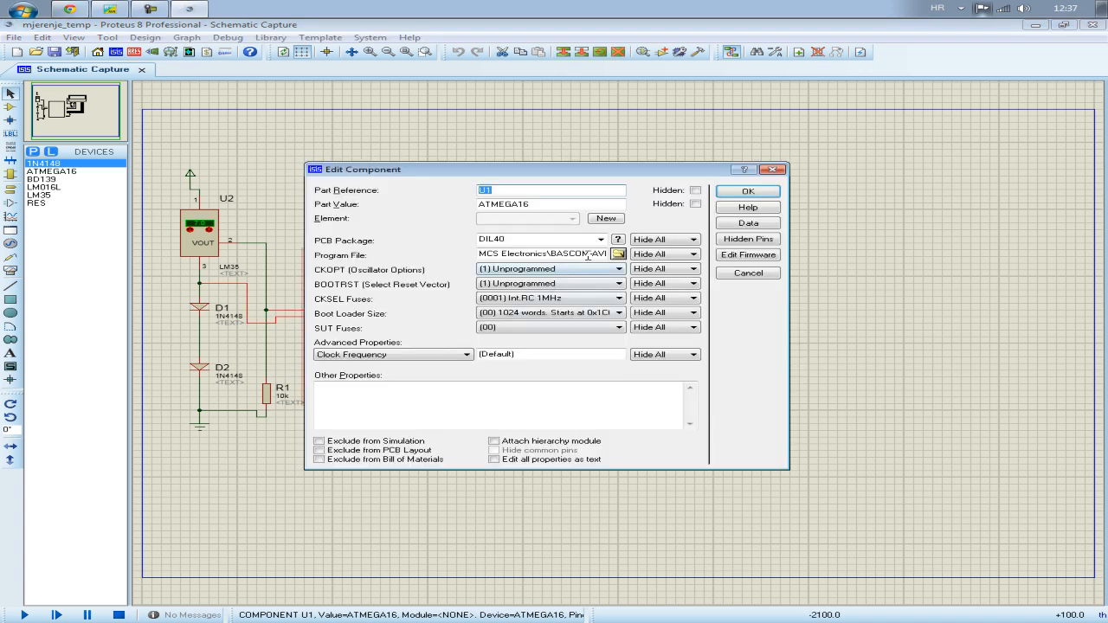
pyautogui.click(616, 253)
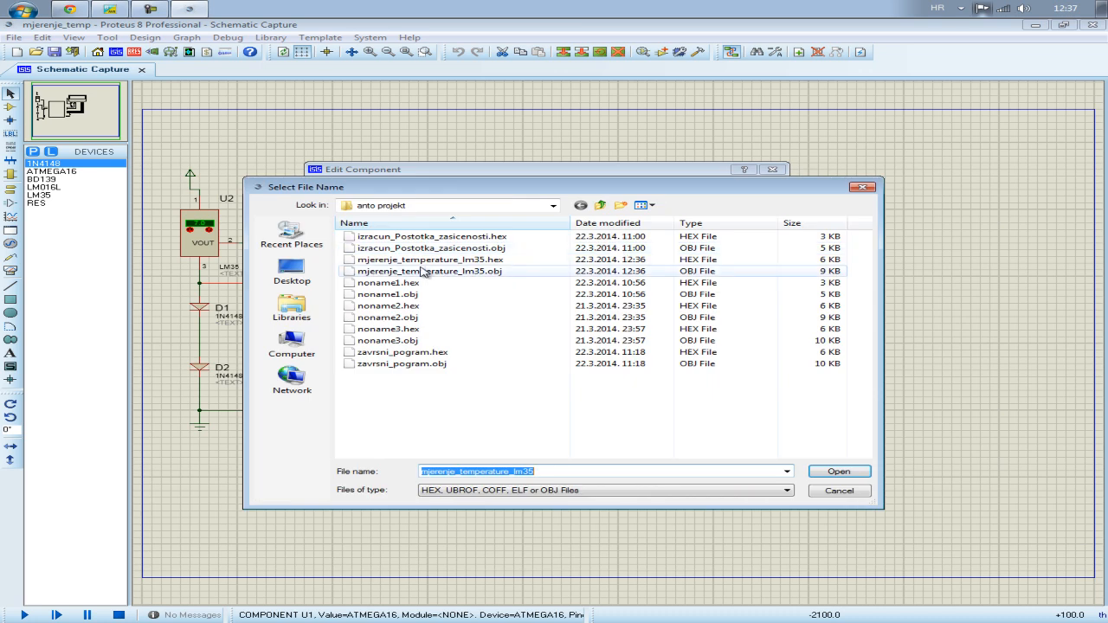
pyautogui.click(429, 260)
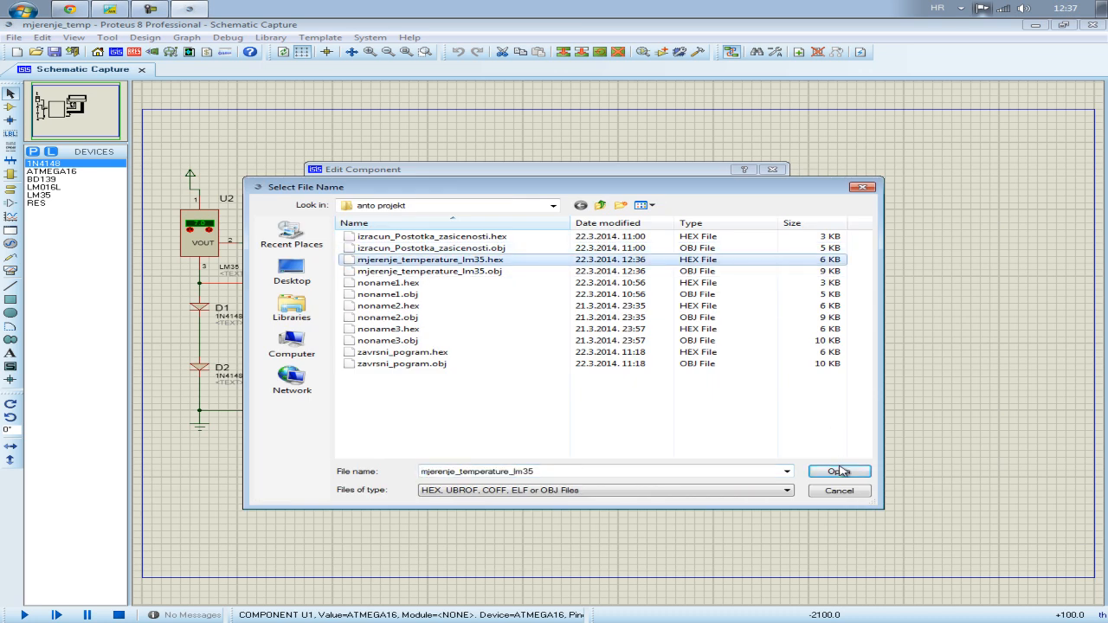
pyautogui.click(834, 471)
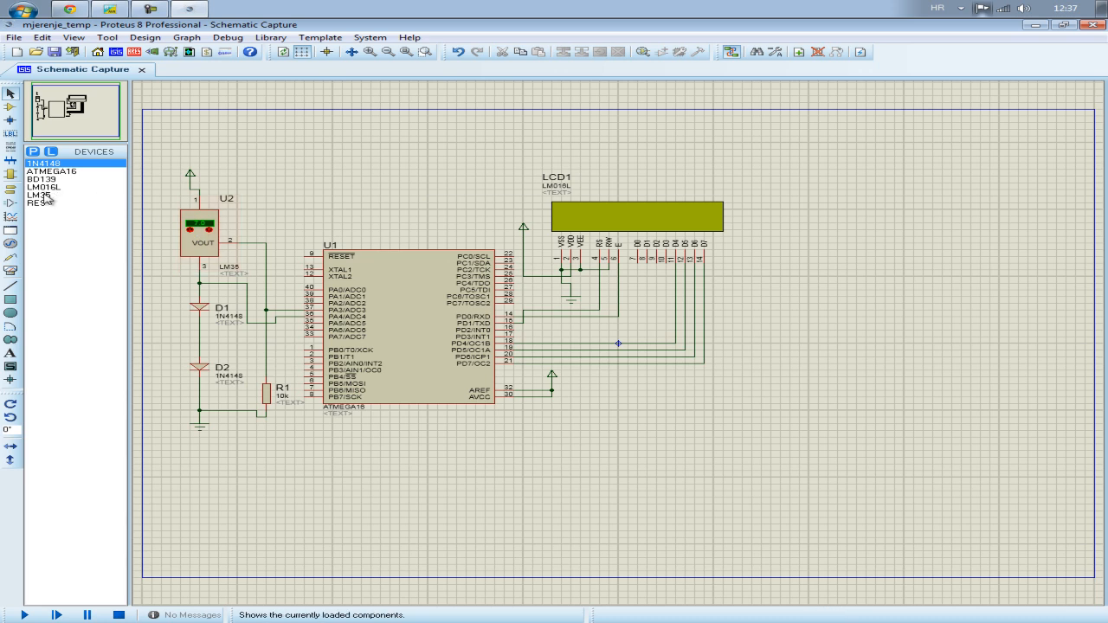
# - Select LM35 in the Devices list and bring up the Debug menu commands
pyautogui.click(49, 193)
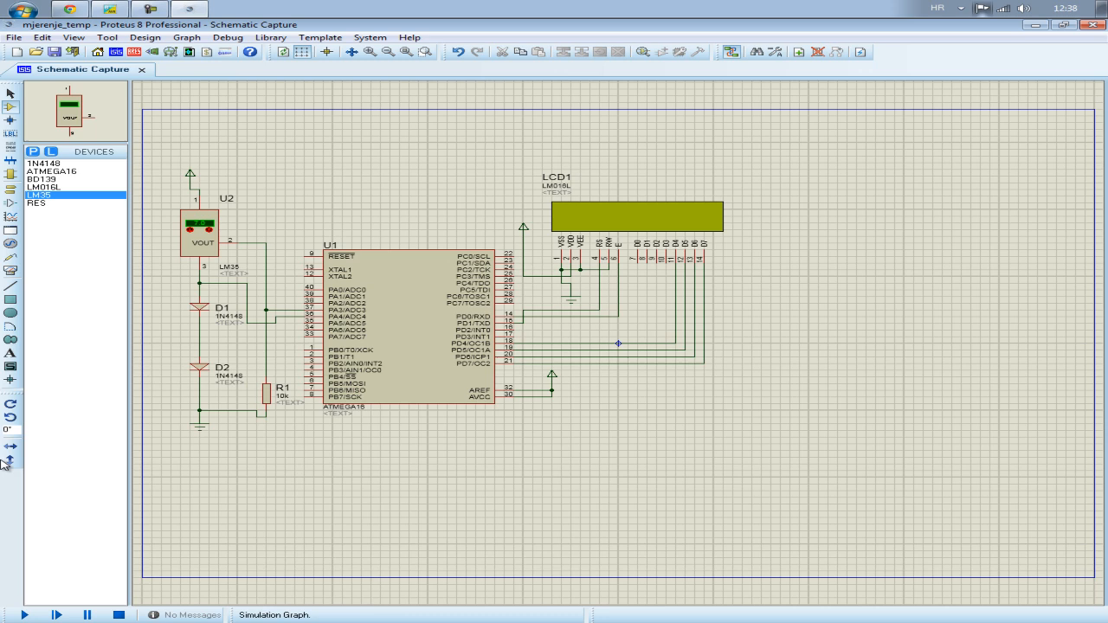
pyautogui.click(228, 38)
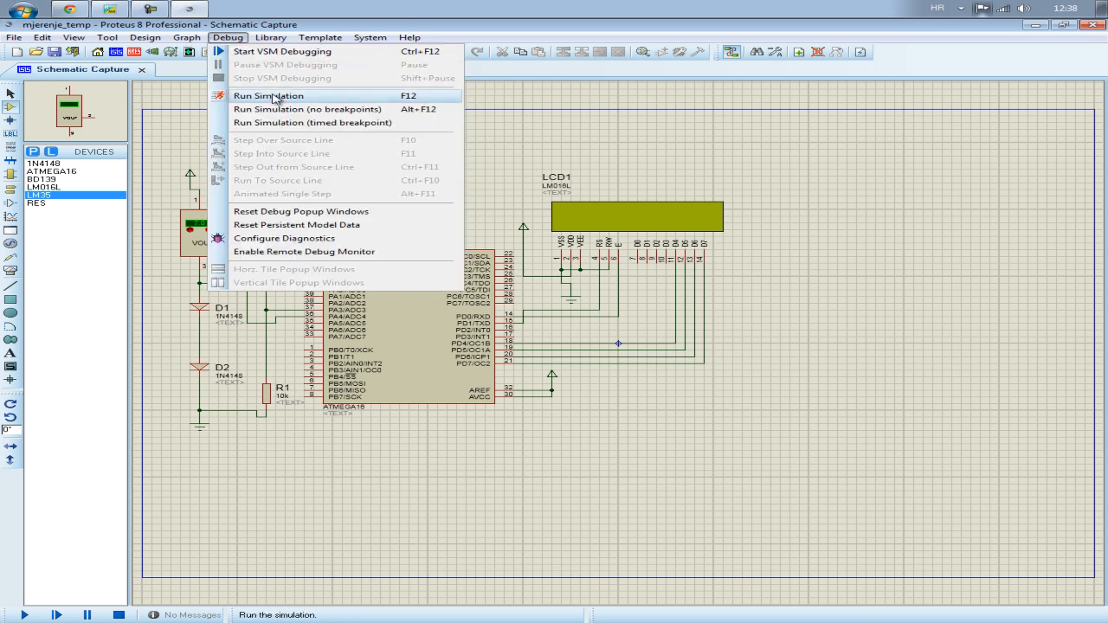
# - Run the simulation so the LCD reads Temp =-2.75c from the LM35
pyautogui.click(270, 95)
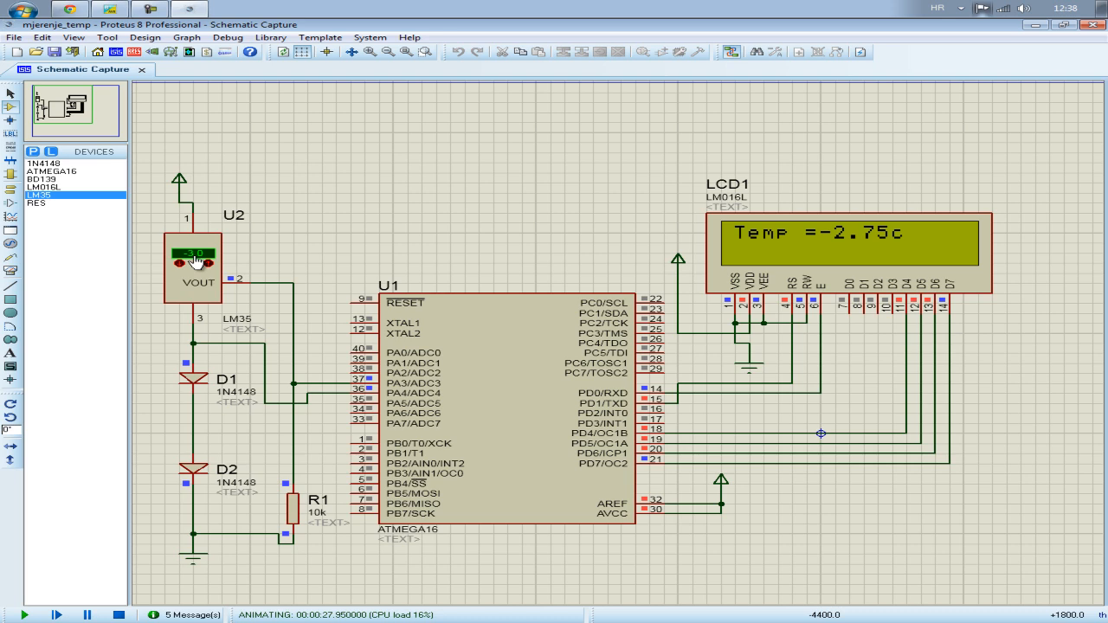
pyautogui.moveTo(737, 267)
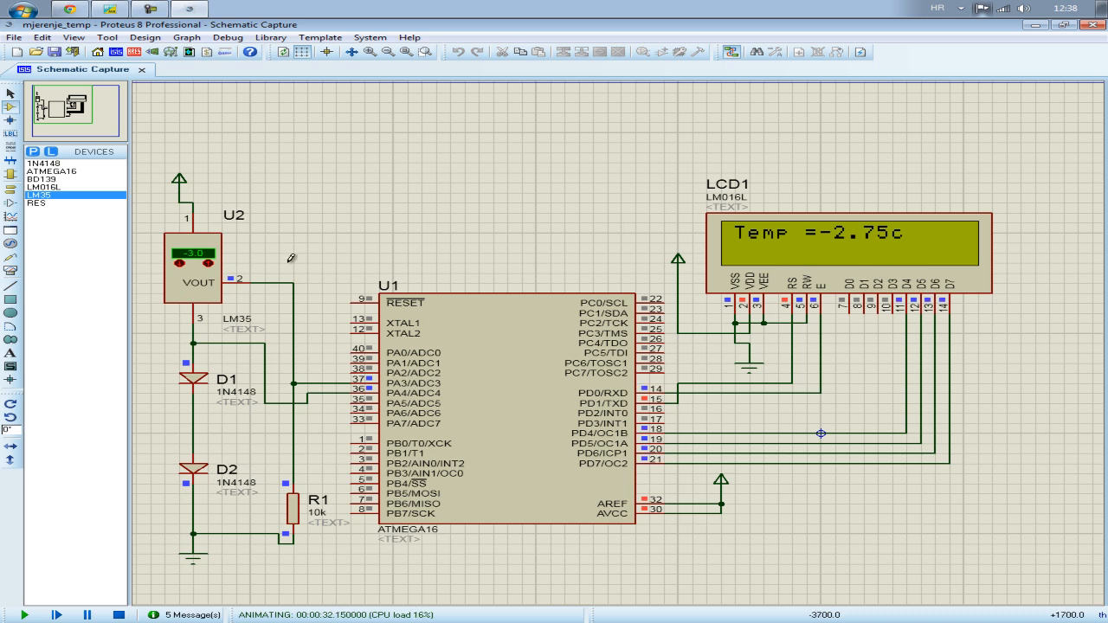
pyautogui.moveTo(485, 213)
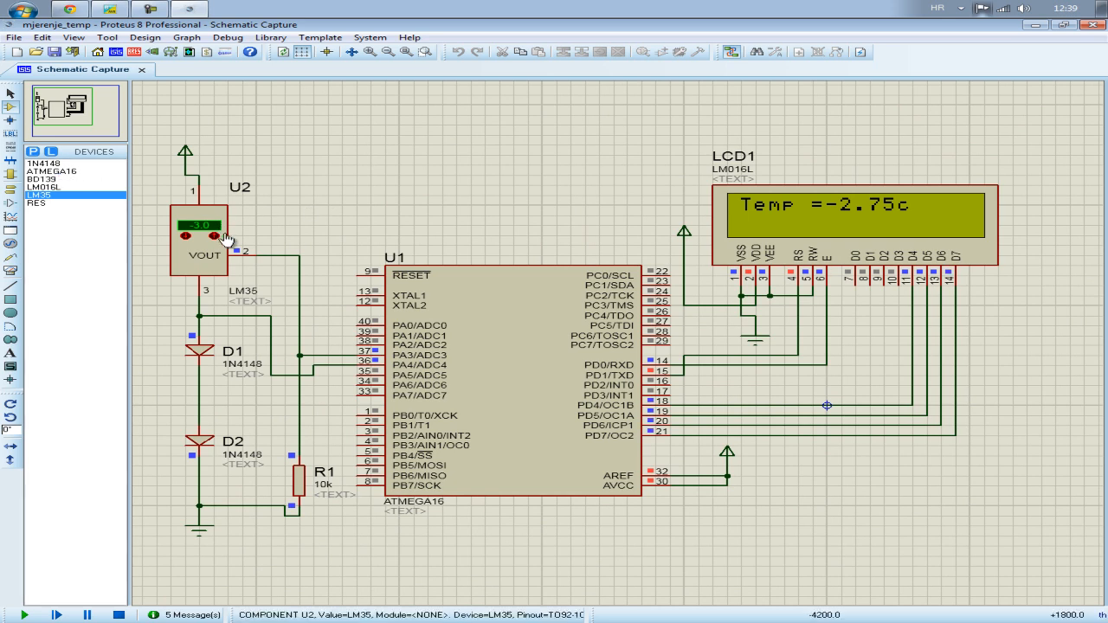
# - Delete the unused BD139 from the Devices list, leaving 1N4148, ATMEGA16, LM016L, LM35 and RES
pyautogui.click(38, 202)
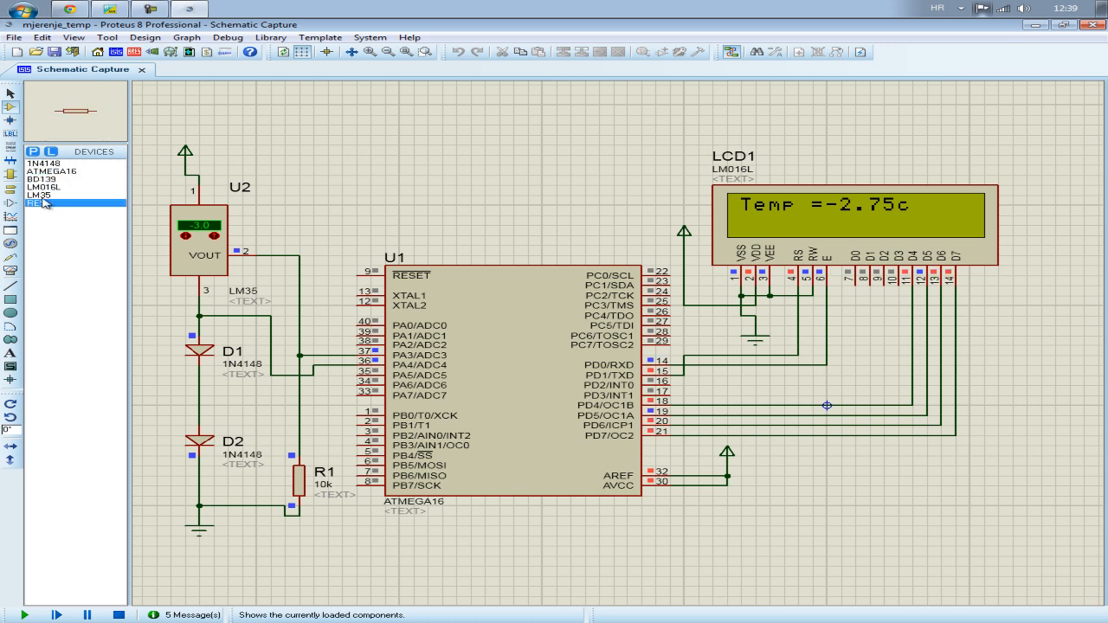
pyautogui.click(48, 187)
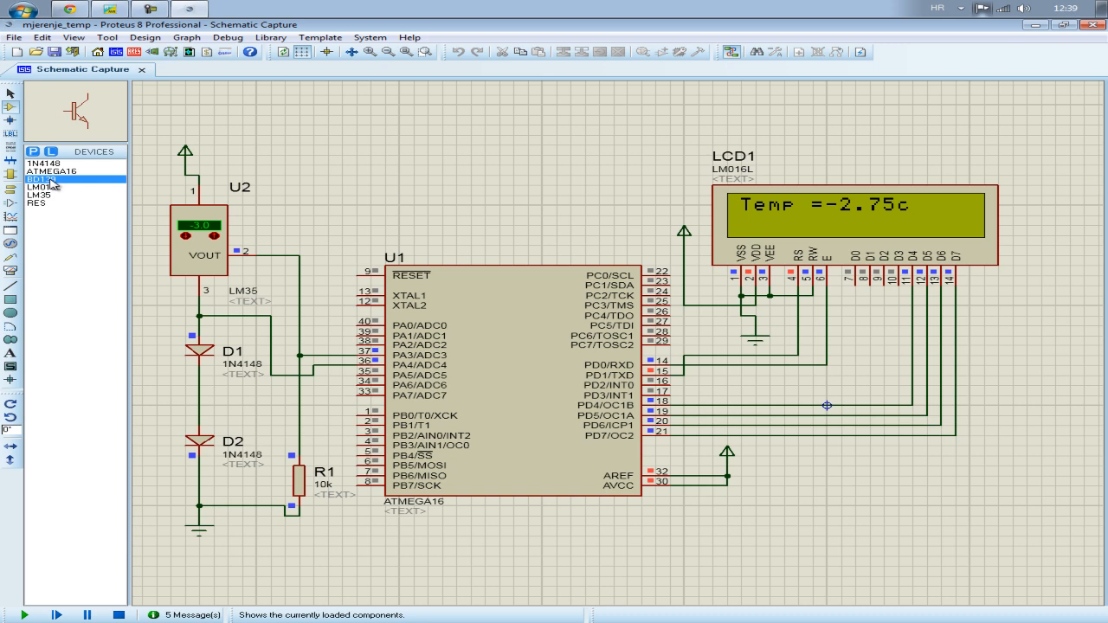
pyautogui.rightClick(49, 181)
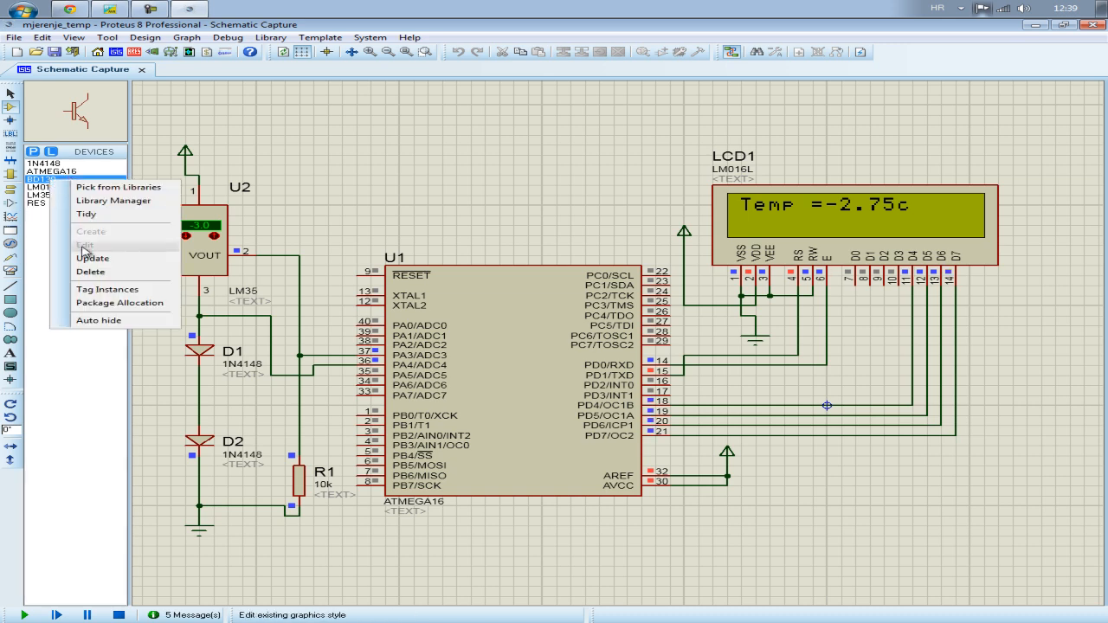
pyautogui.click(90, 270)
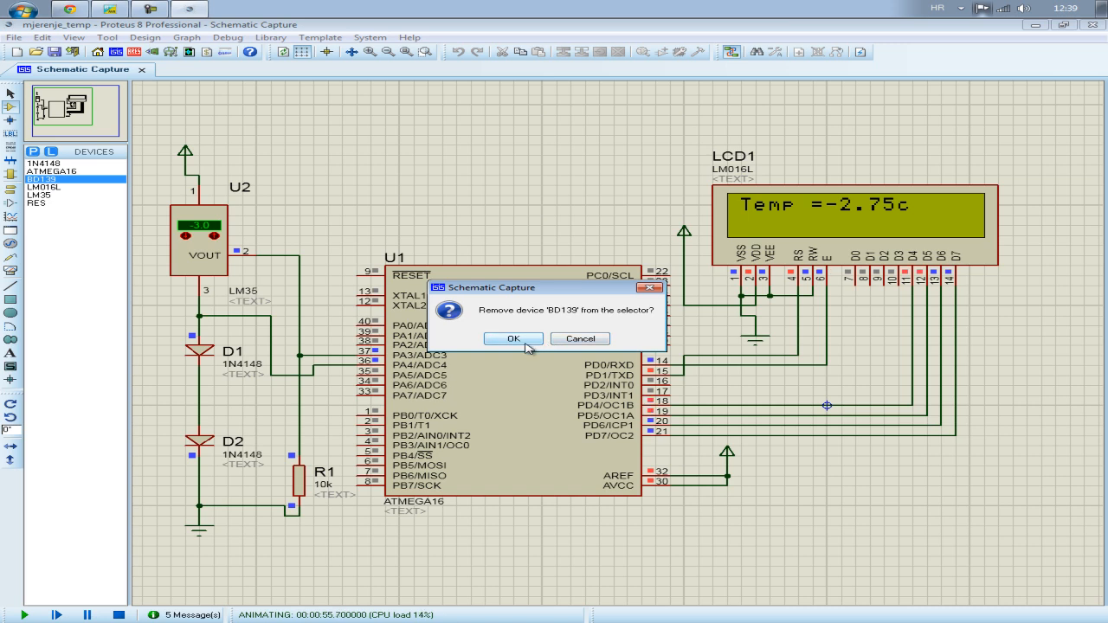
pyautogui.click(512, 338)
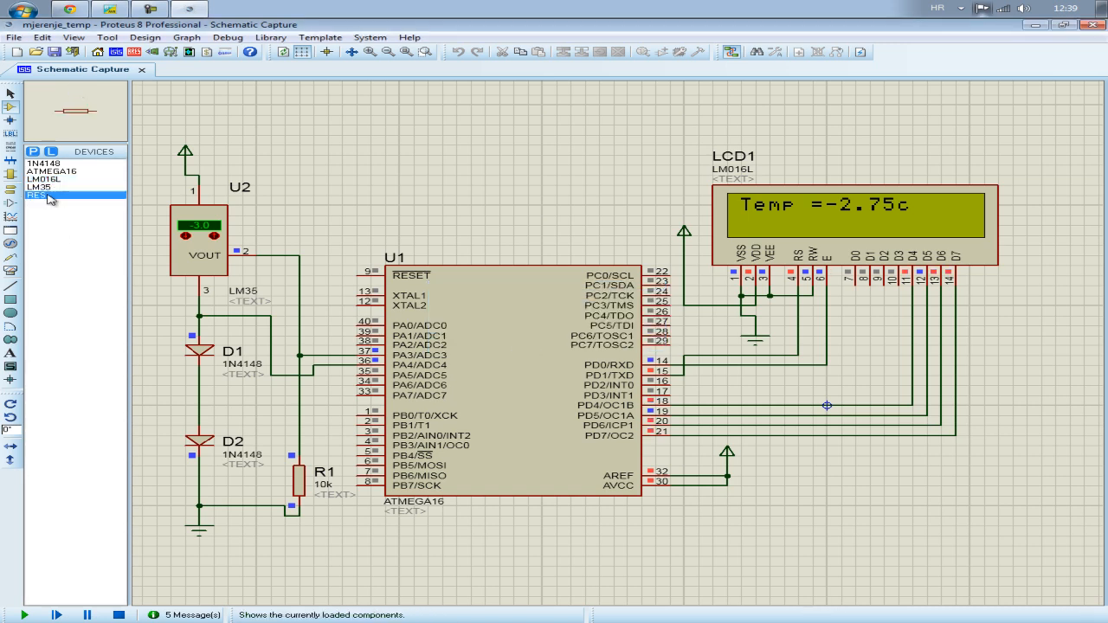